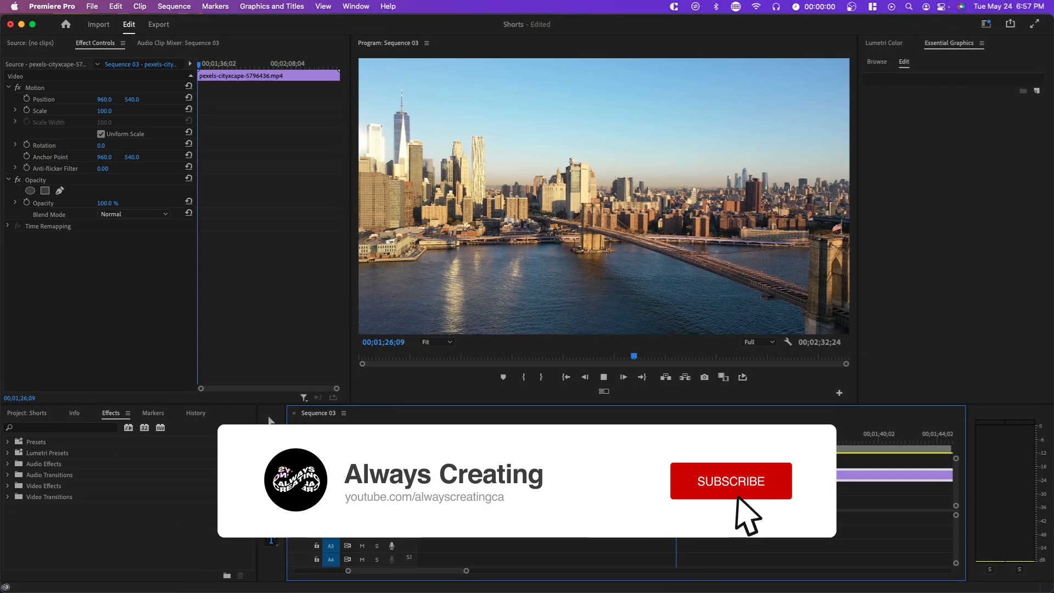
- Add the white 'NYC' title over the footage and center it in the frame
click(730, 481)
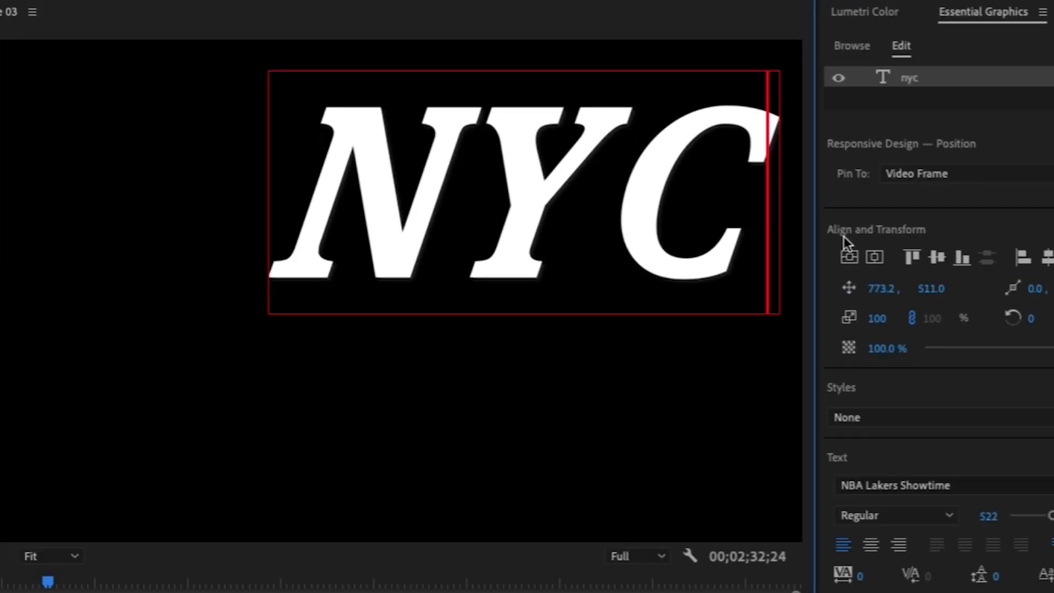
click(848, 257)
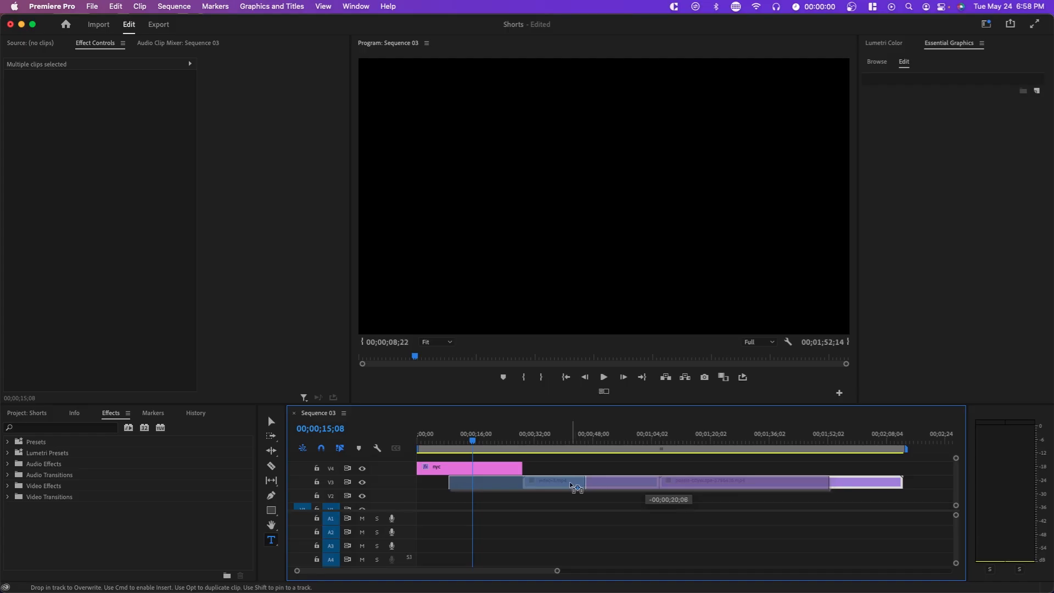
- Apply Track Matte Key to video-3.mp4 with Matte set to Video 4
text(track)
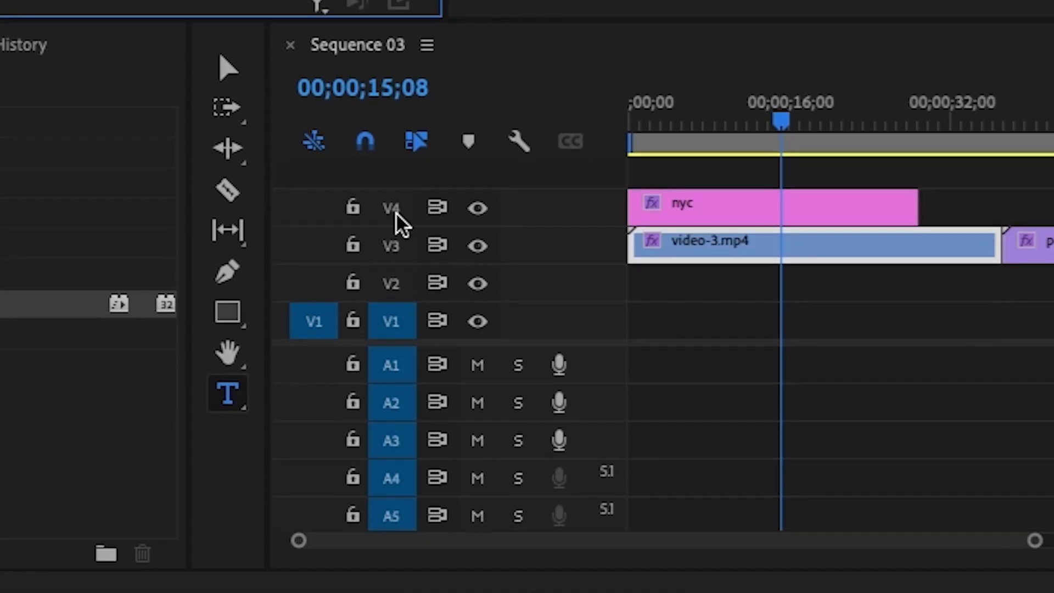
click(327, 366)
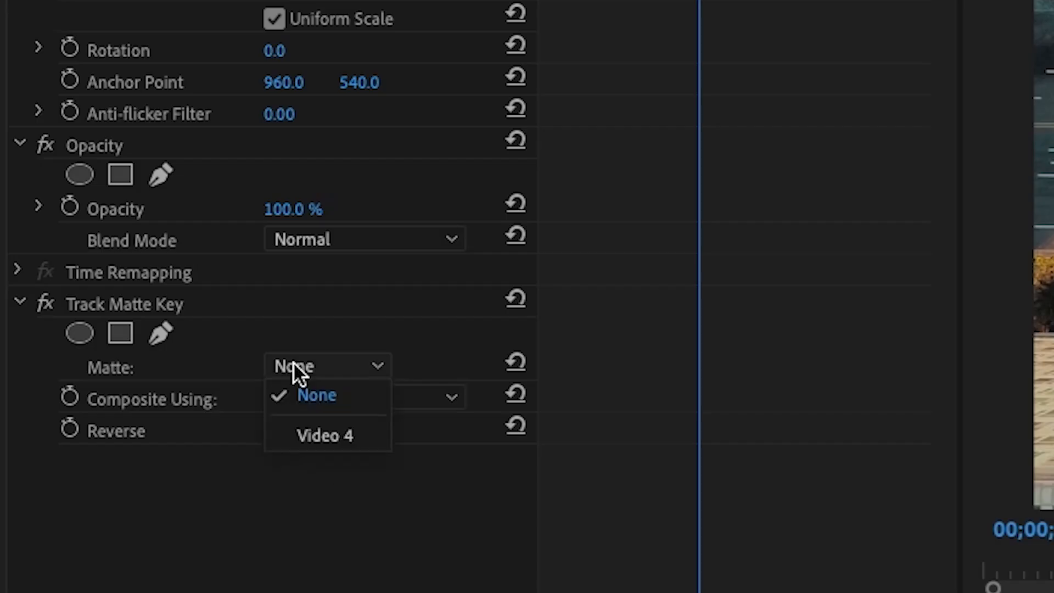
click(324, 435)
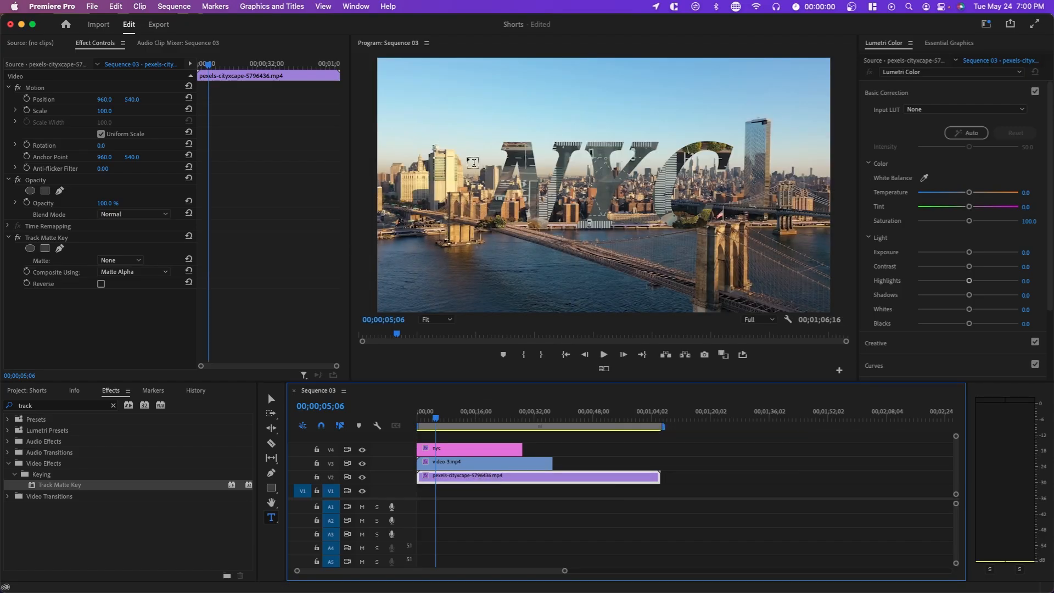
click(484, 461)
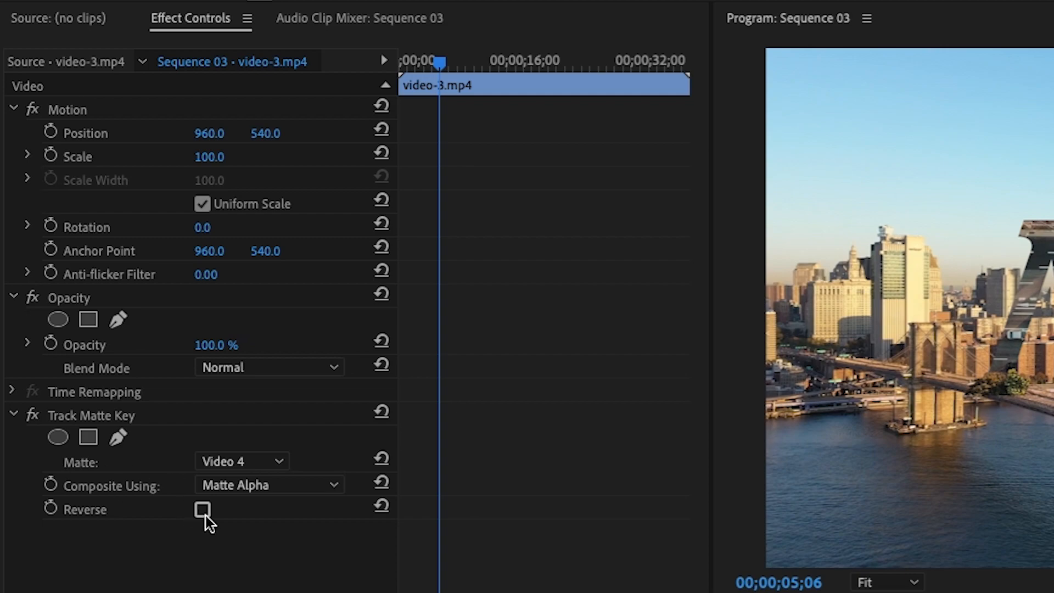
click(202, 510)
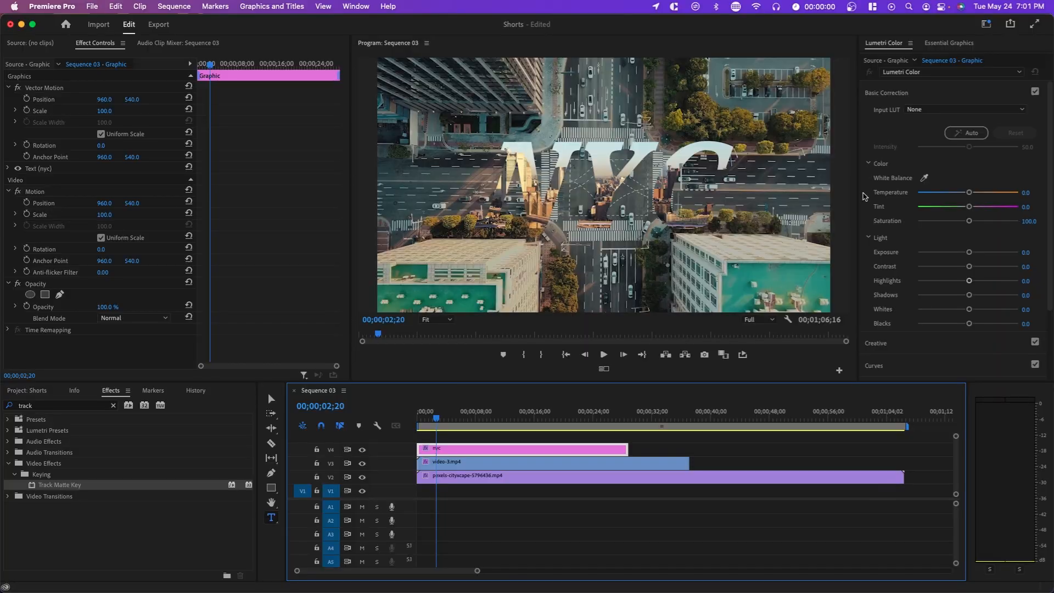
mouse_move(470, 285)
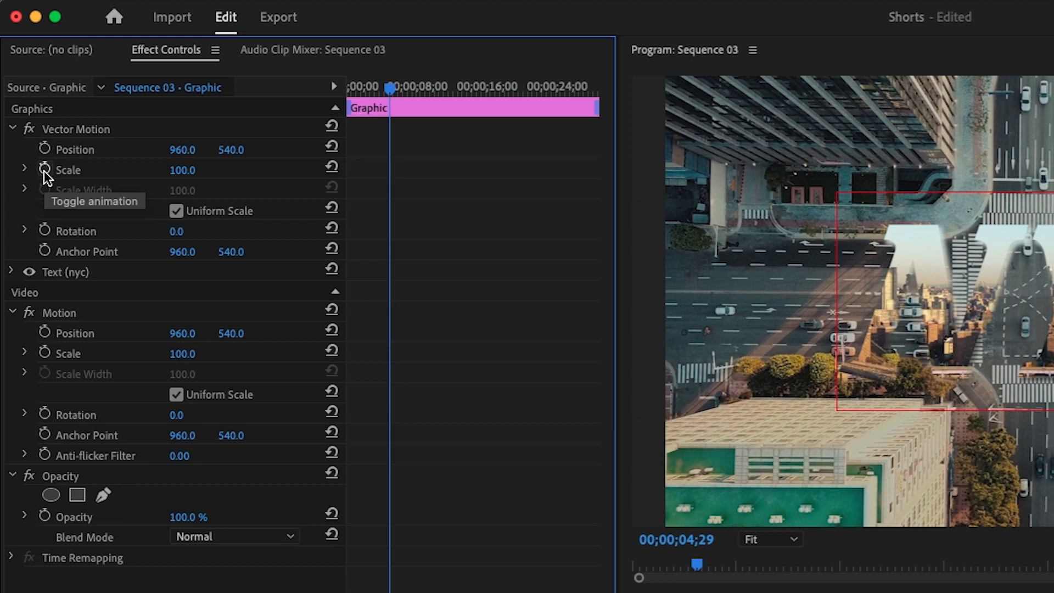
- Keyframe the title's Scale at the clip start, then about 115 near eight seconds
click(45, 170)
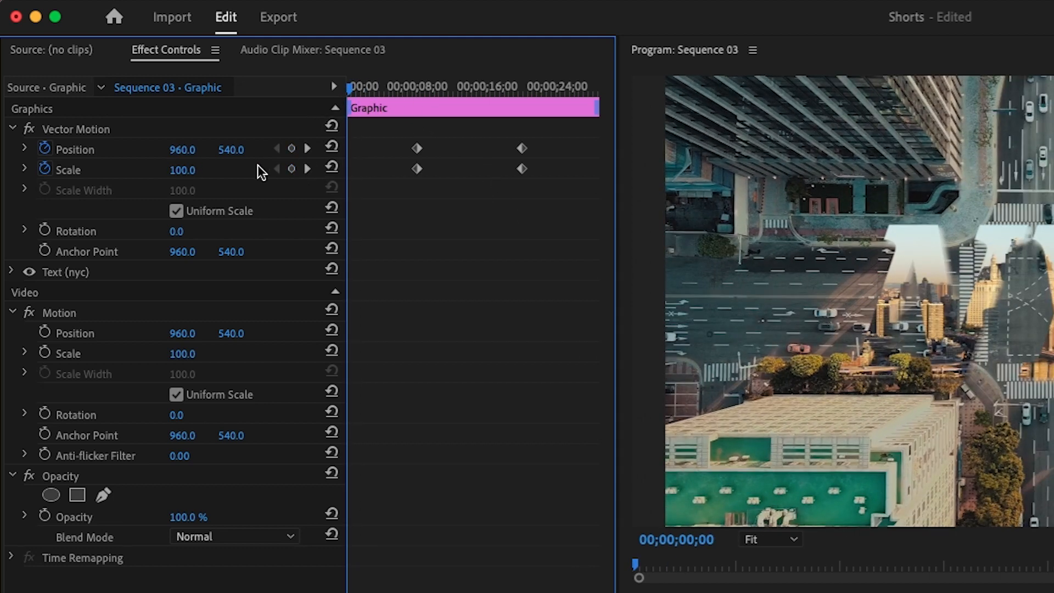
click(68, 170)
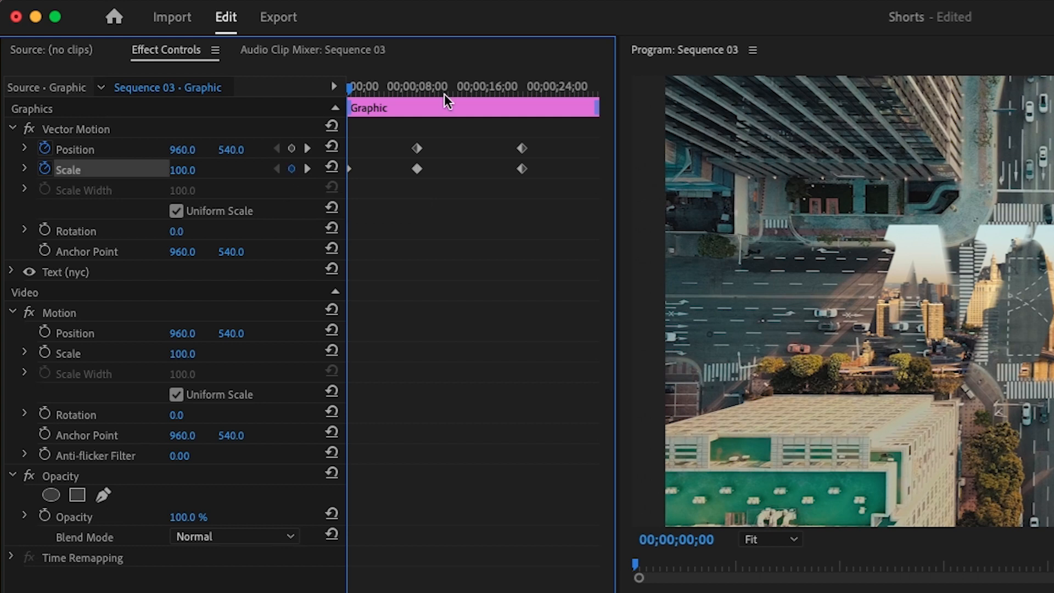
click(417, 86)
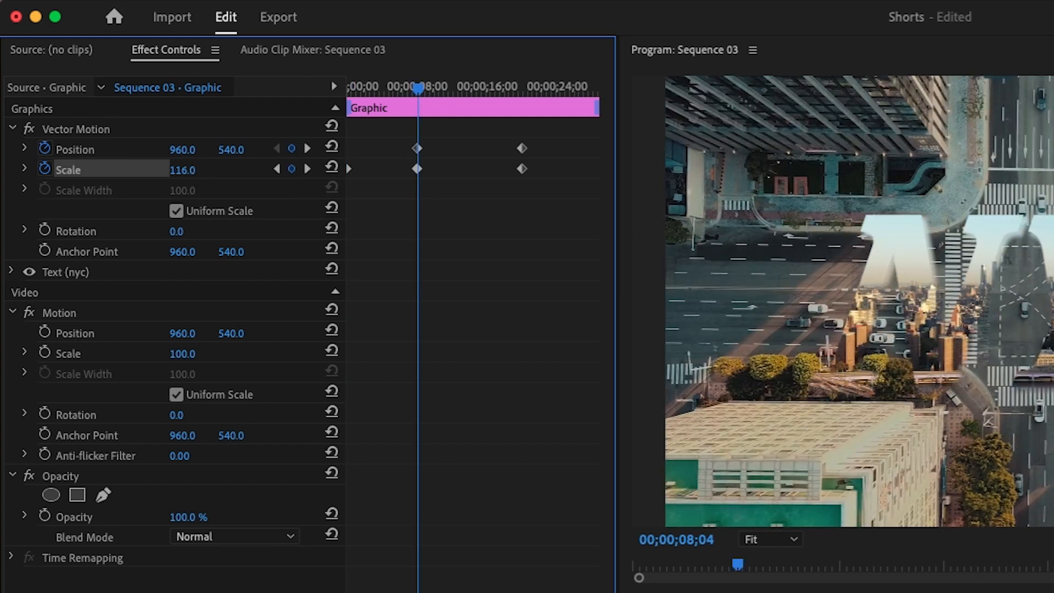
drag(182, 170, 188, 169)
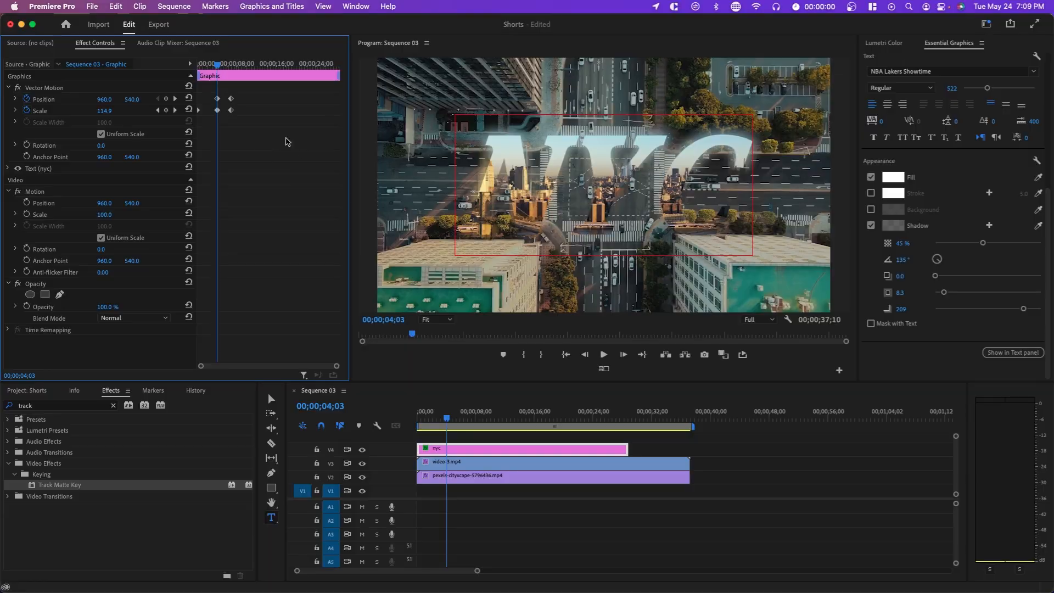
mouse_move(248, 134)
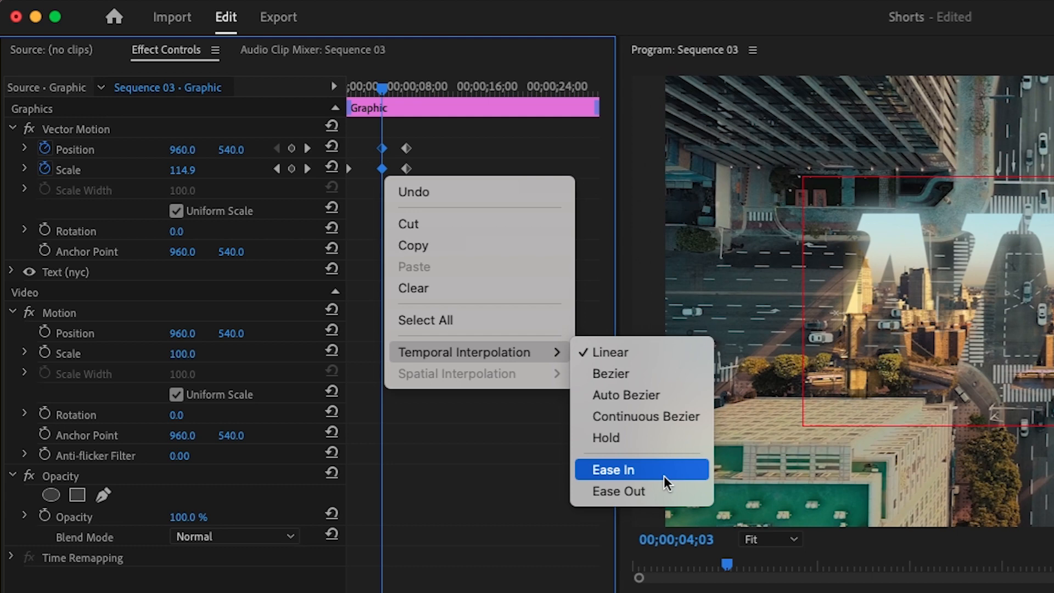
- Apply Ease In to the first zoom keyframes and select the ending ones
click(610, 469)
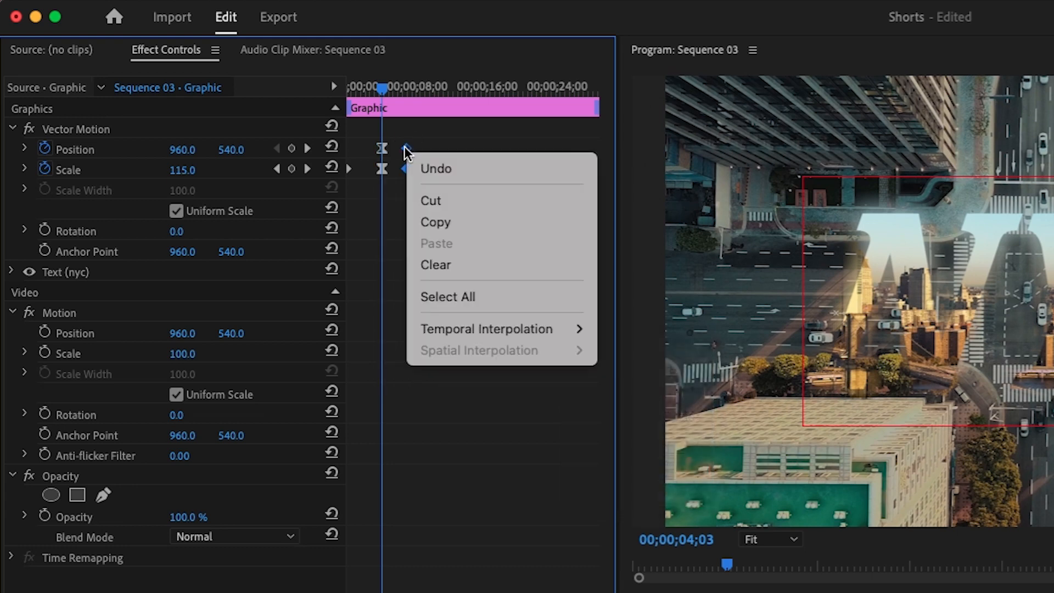
click(228, 141)
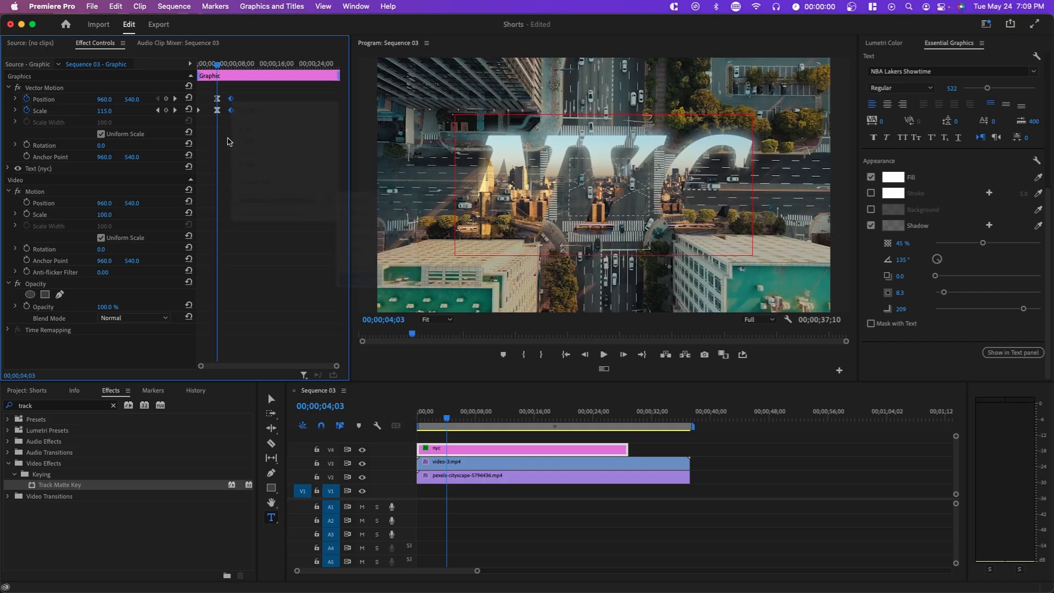